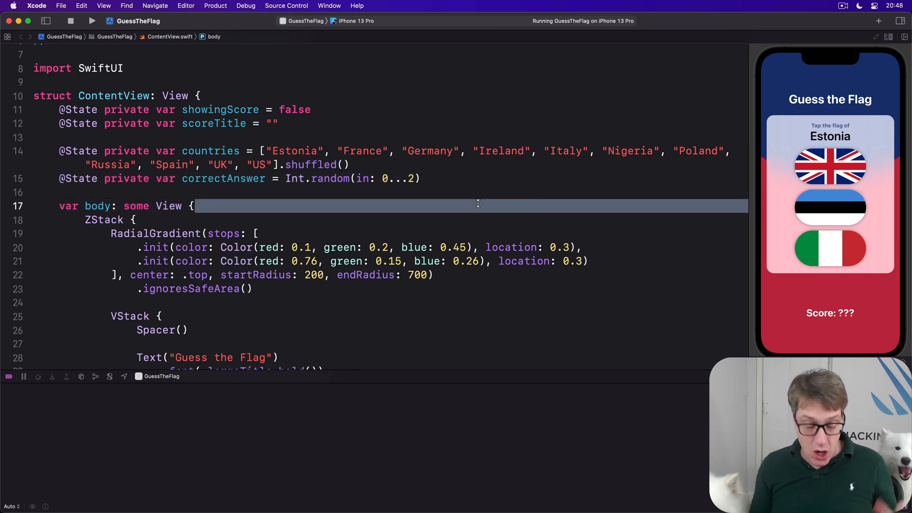
Paste a `let labels` dictionary of flag stripe descriptions below the correctAnswer property
{"action": "left_click", "coordinate": [614, 233]}
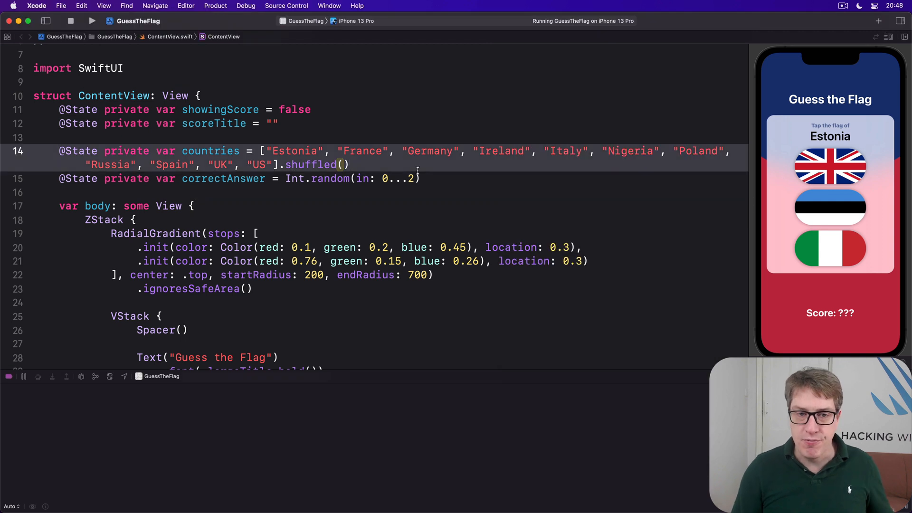
{"action": "left_click_drag", "start_coordinate": [338, 151], "coordinate": [346, 164]}
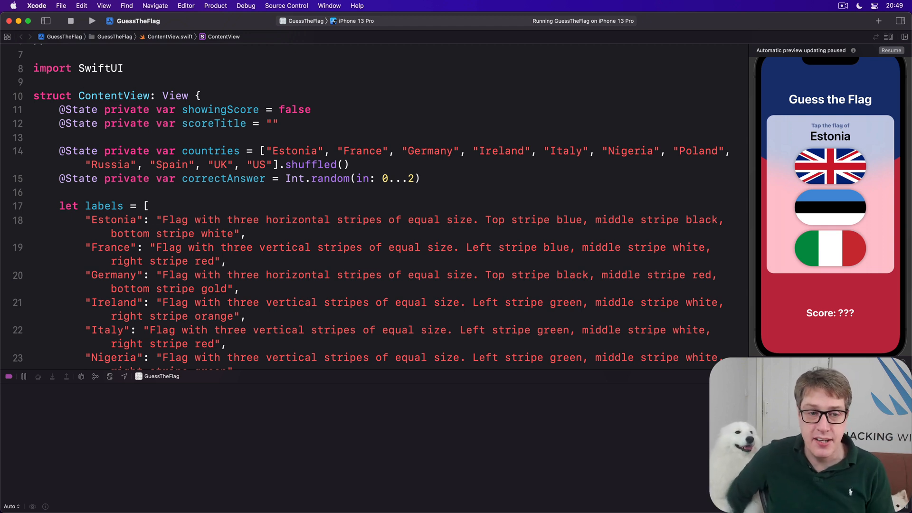
{"action": "scroll", "scroll_direction": "down", "scroll_amount": 3}
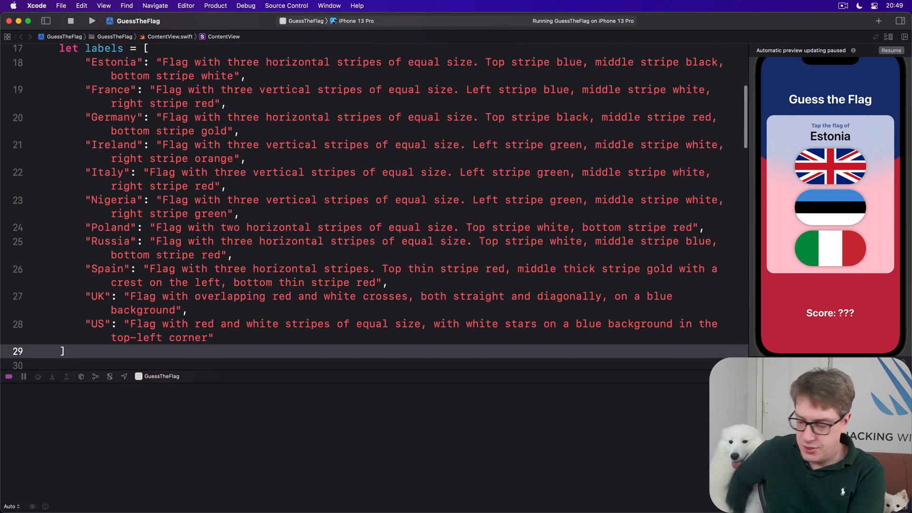
{"action": "scroll", "scroll_direction": "down", "scroll_amount": 3}
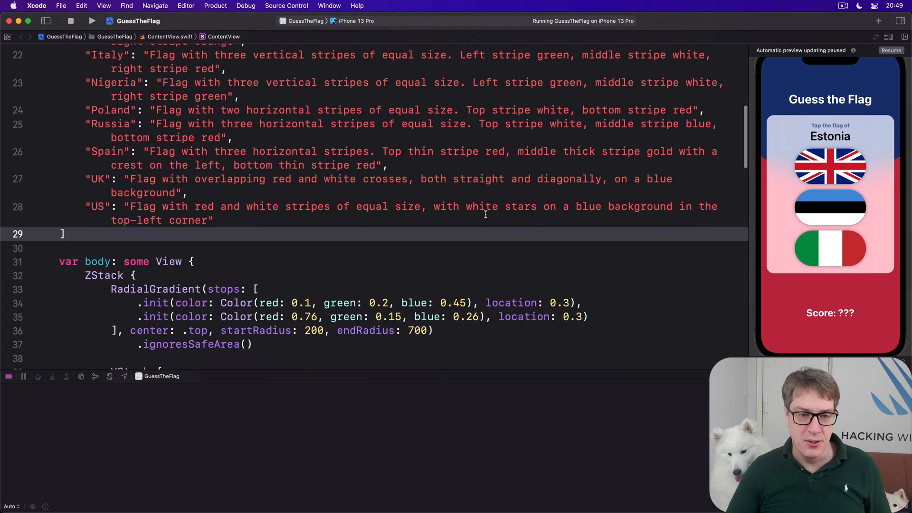
{"action": "scroll", "scroll_direction": "down", "scroll_amount": 3}
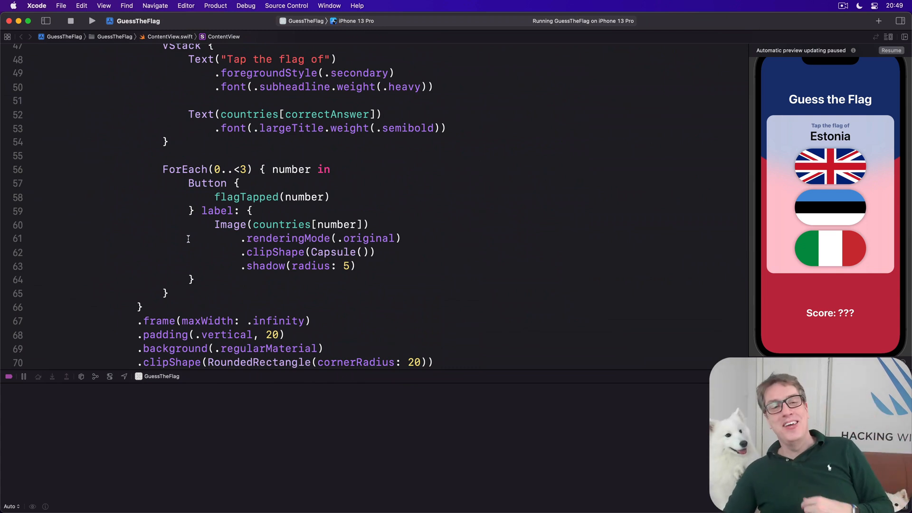
{"action": "double_click", "coordinate": [282, 224]}
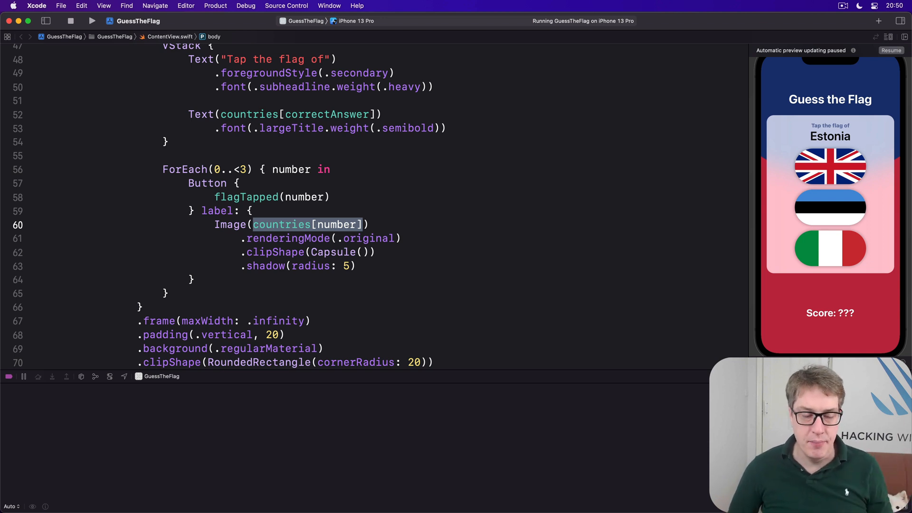
{"action": "scroll", "scroll_direction": "up", "scroll_amount": 3}
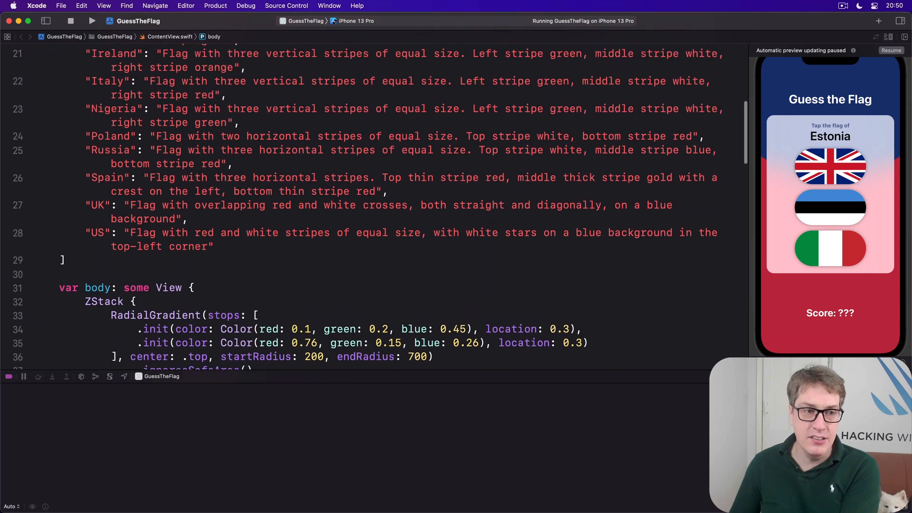
{"action": "scroll", "scroll_direction": "up", "scroll_amount": 3}
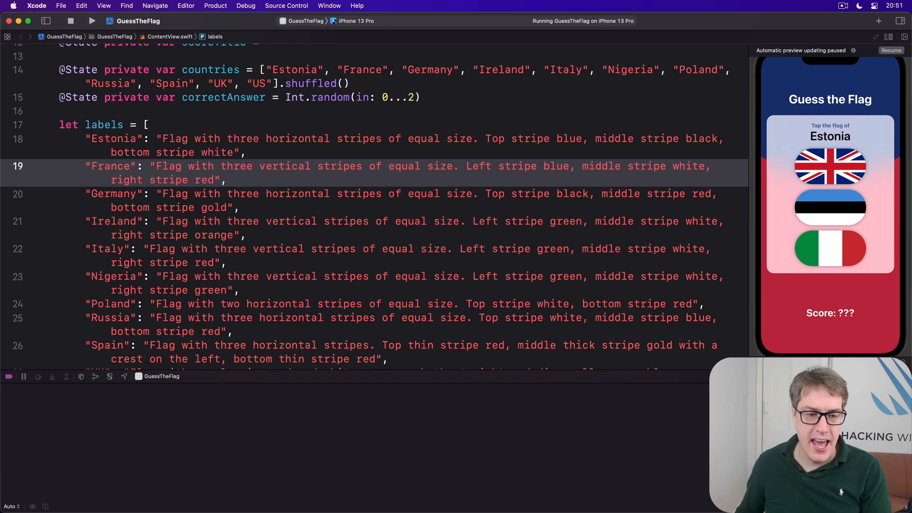
{"action": "scroll", "scroll_direction": "down", "scroll_amount": 3}
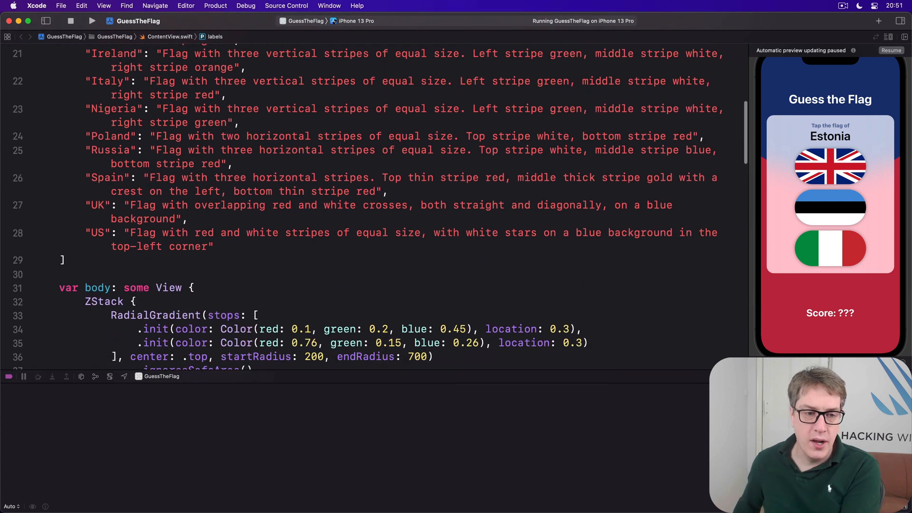
{"action": "scroll", "scroll_direction": "down", "scroll_amount": 3}
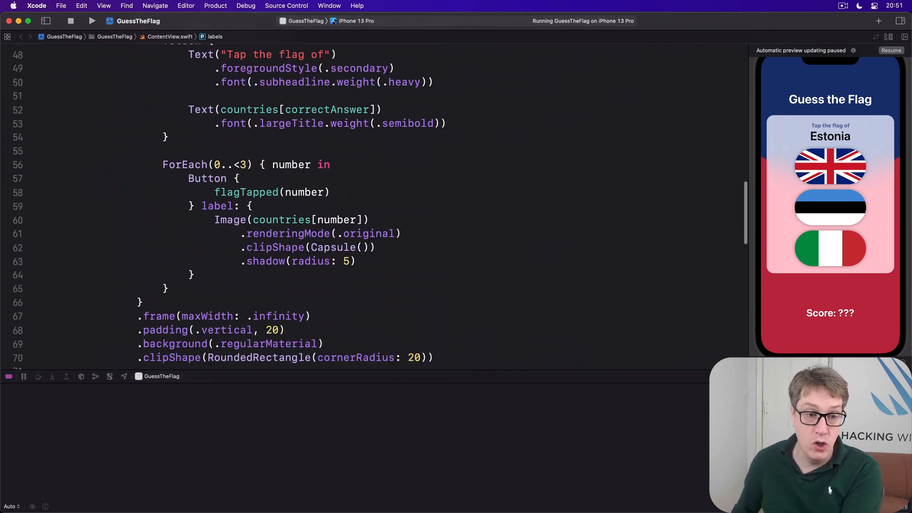
{"action": "scroll", "scroll_direction": "down", "scroll_amount": 3}
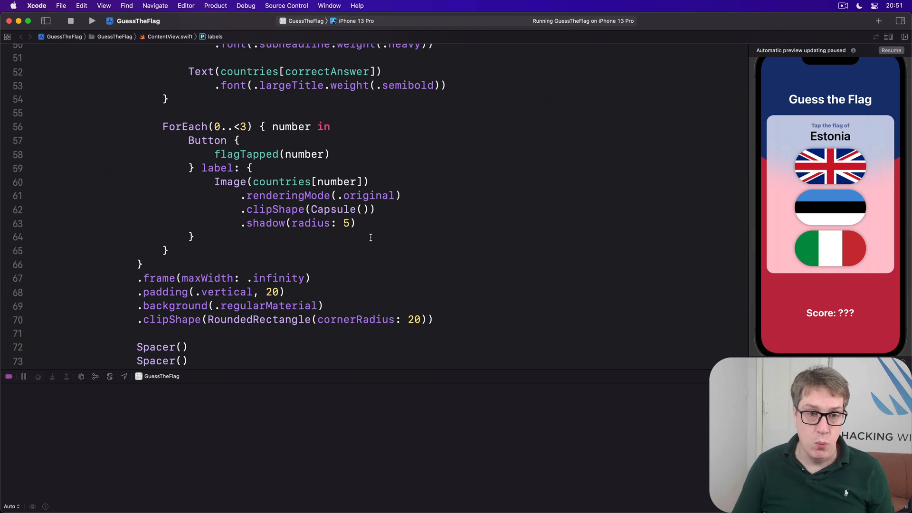
Add .accessibilityLabel(labels[countries[number], default: "Unknown flag"]) after .shadow(radius: 5)
{"action": "left_click", "coordinate": [356, 223]}
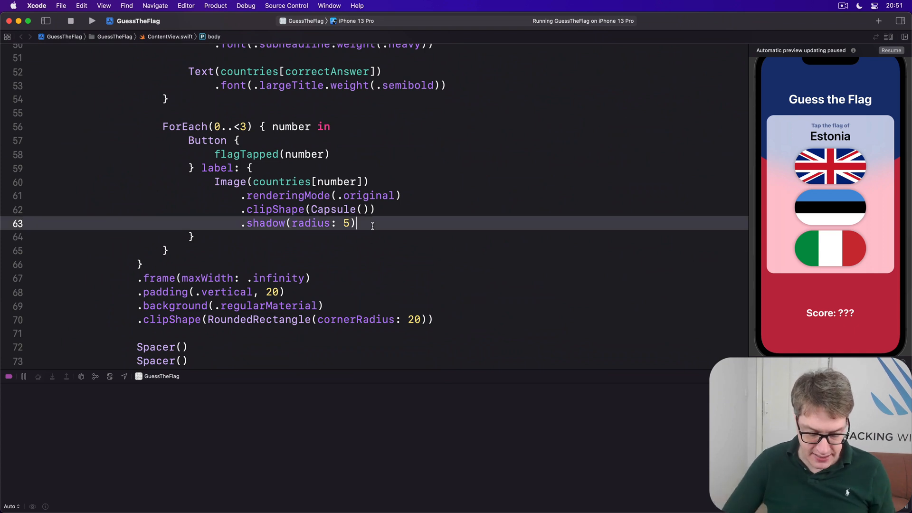
{"action": "type", "text": ".accessibilityLabel(label: Text"}
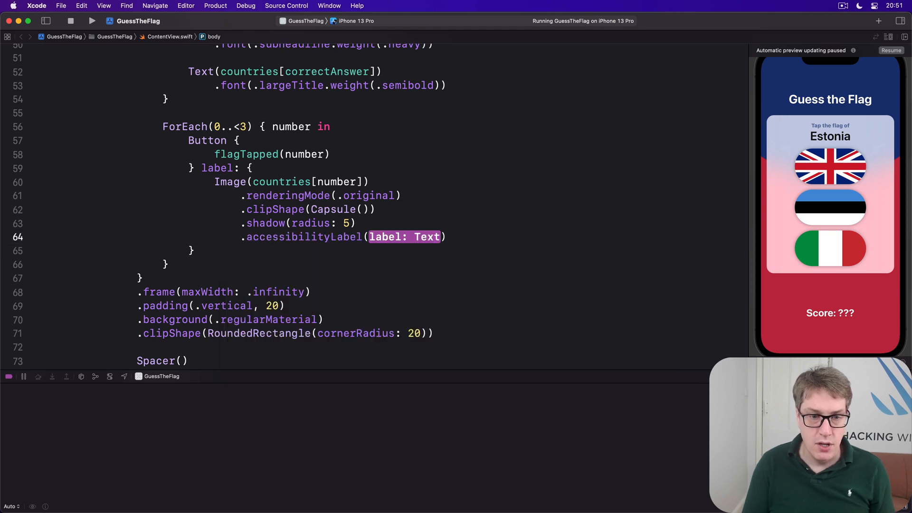
{"action": "type", "text": "labels[c"}
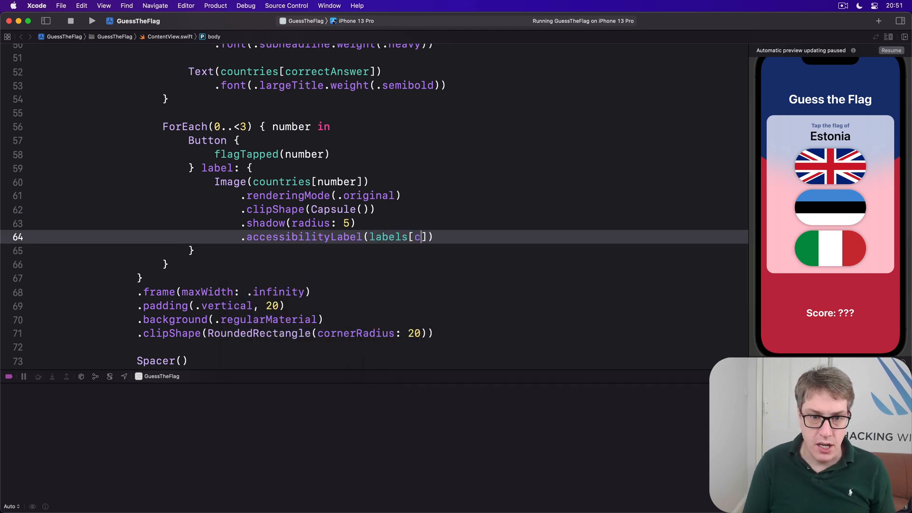
{"action": "type", "text": "ountries[number], default: \""}
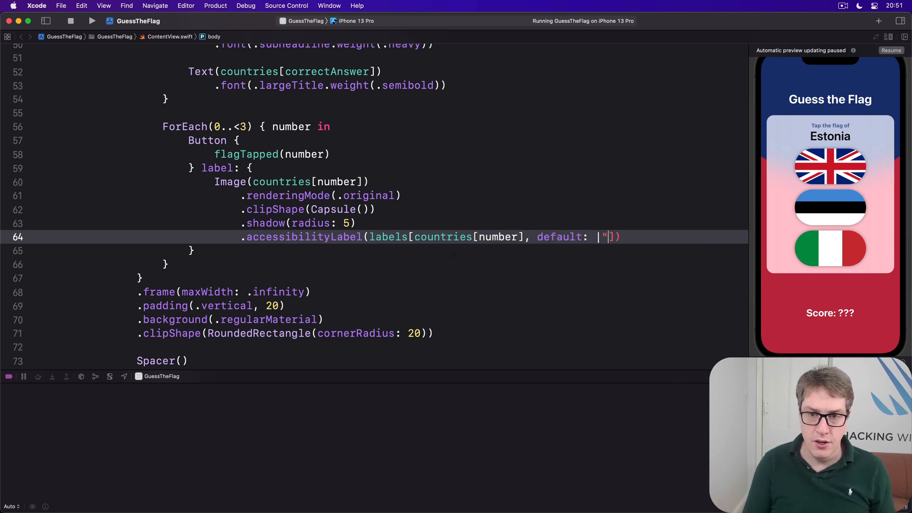
{"action": "type", "text": "Unknown fl"}
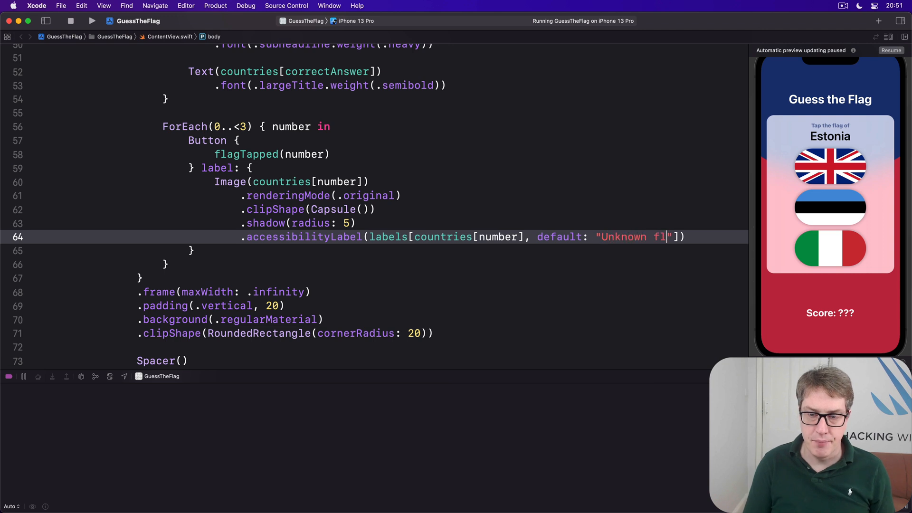
{"action": "type", "text": "ag]"}
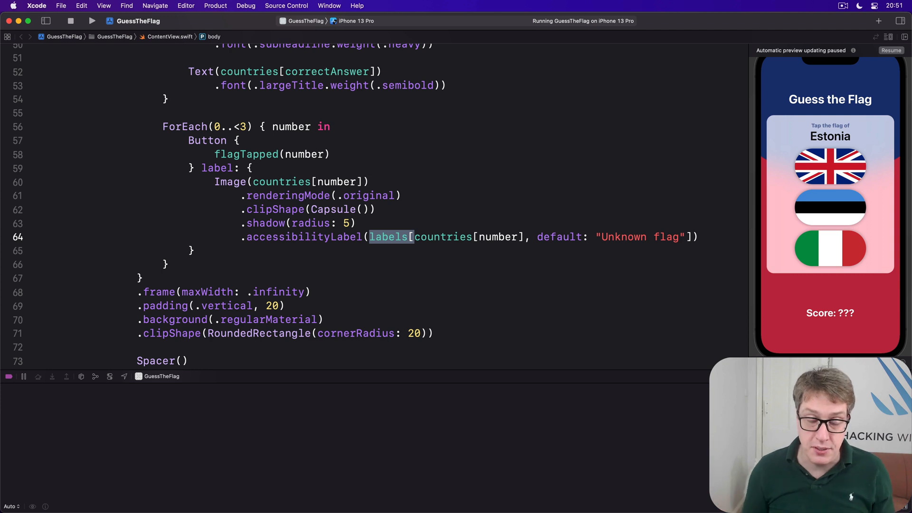
{"action": "double_click", "coordinate": [668, 237]}
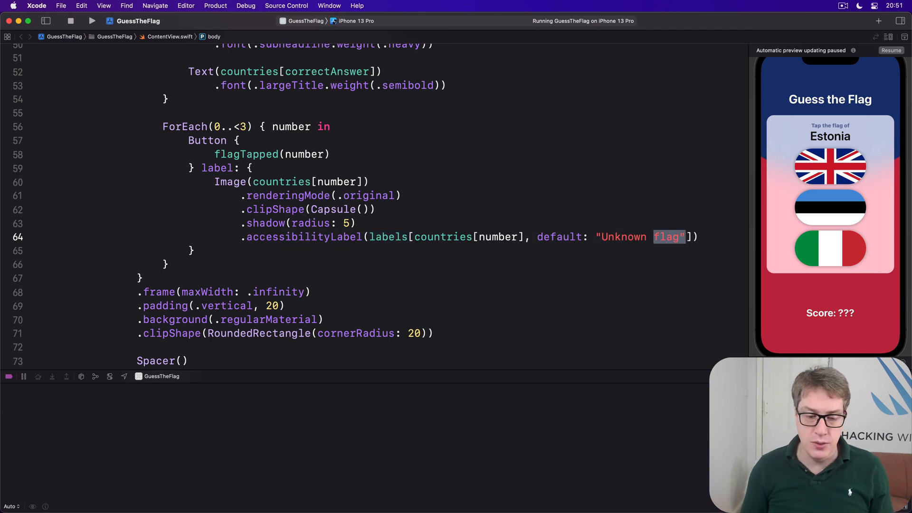